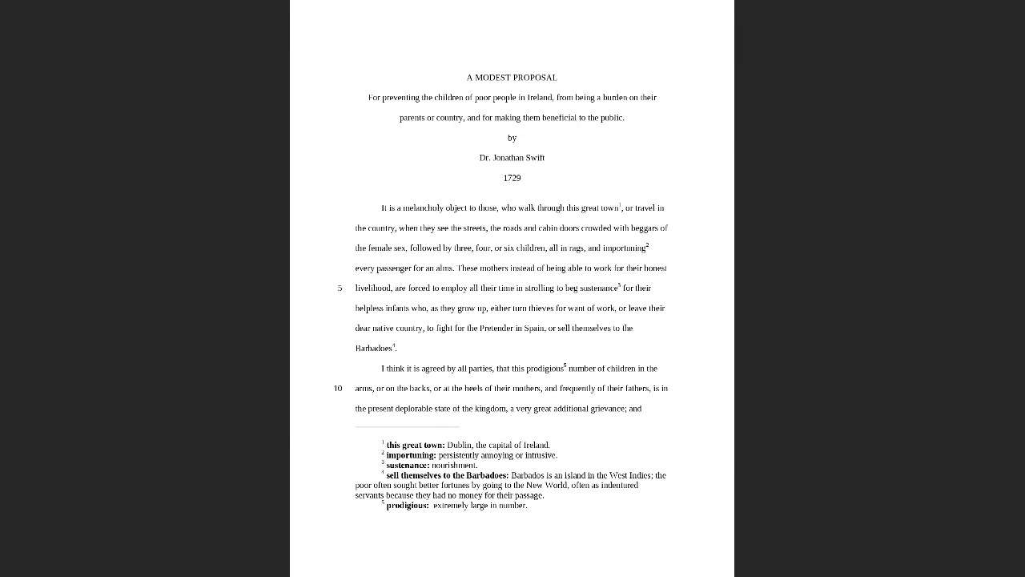
scroll("down", 3)
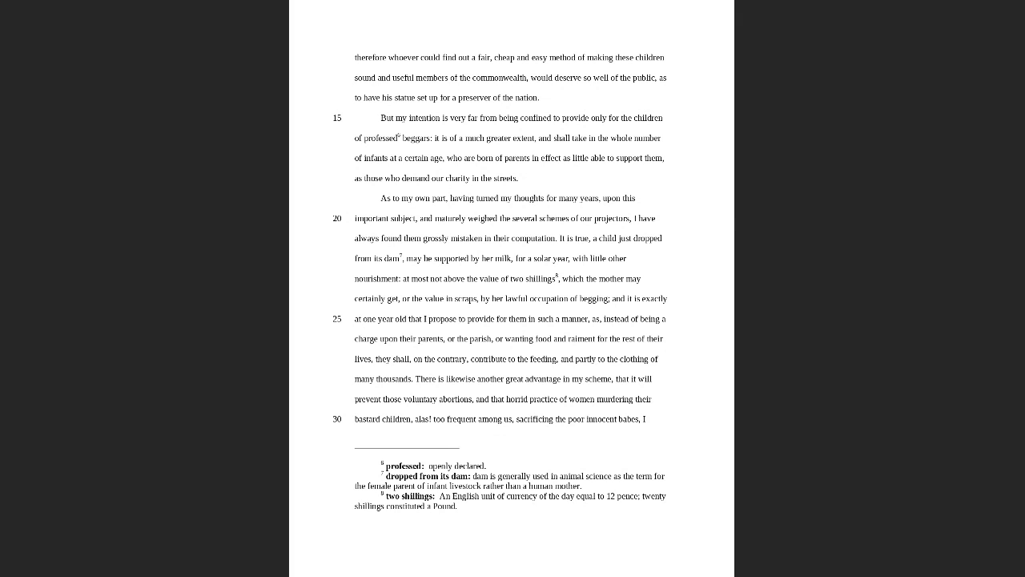
scroll("down", 3)
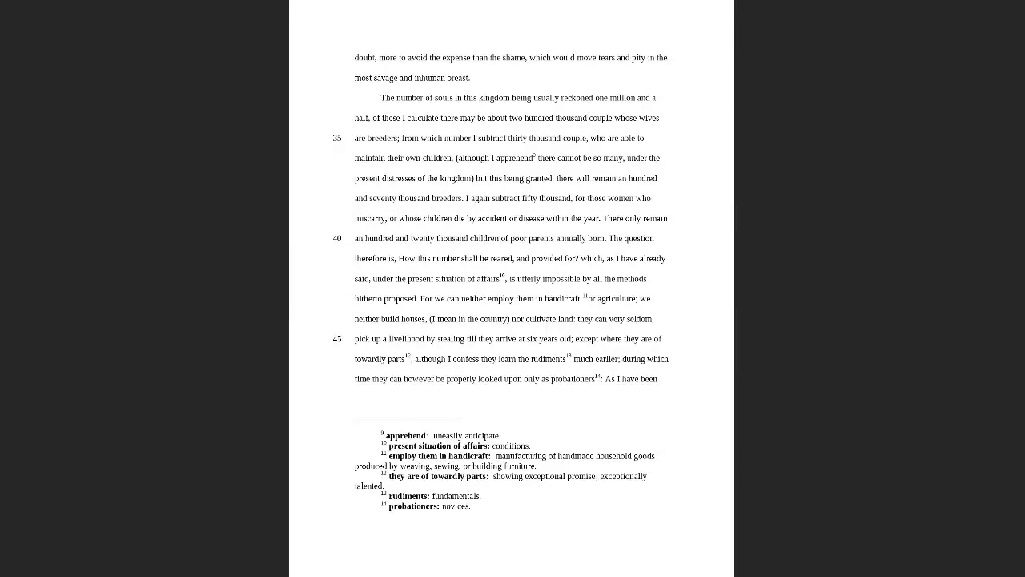
scroll("down", 3)
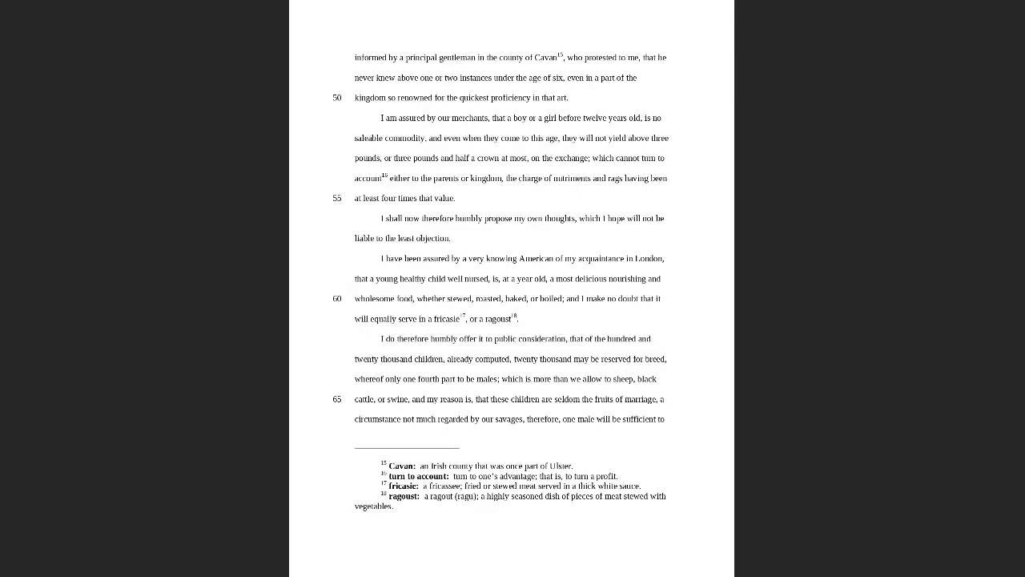
scroll("down", 3)
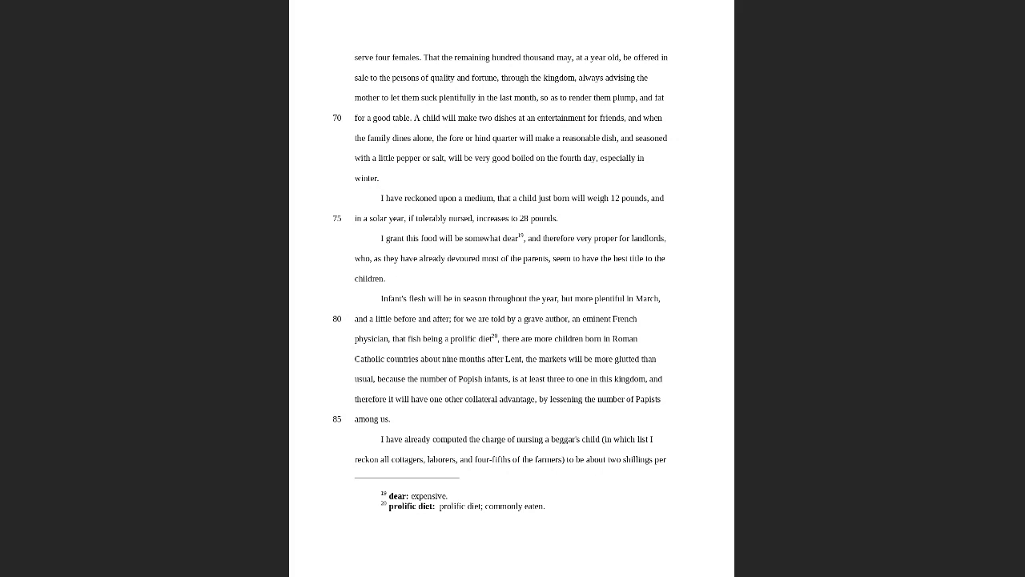
scroll("down", 3)
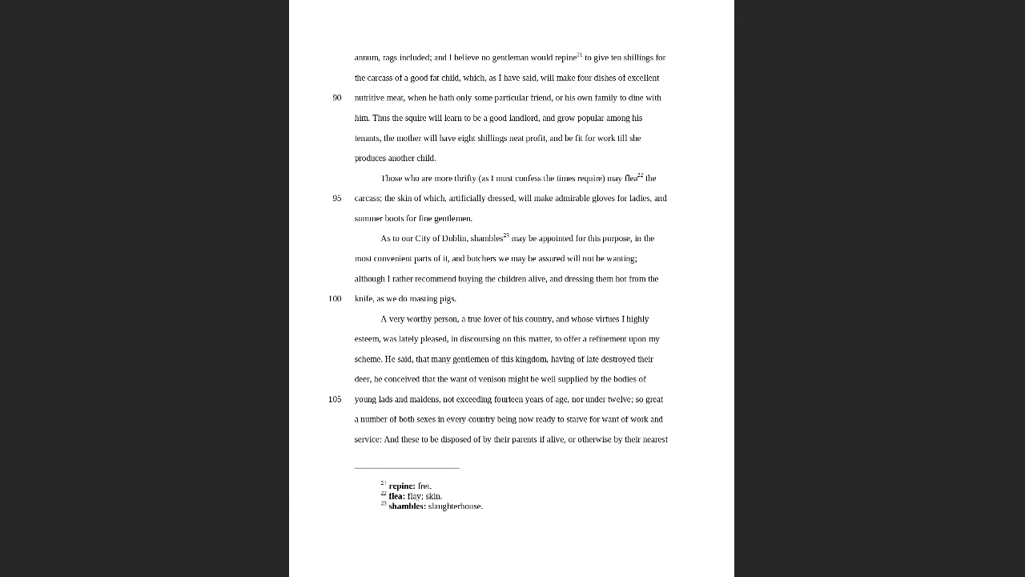
scroll("down", 3)
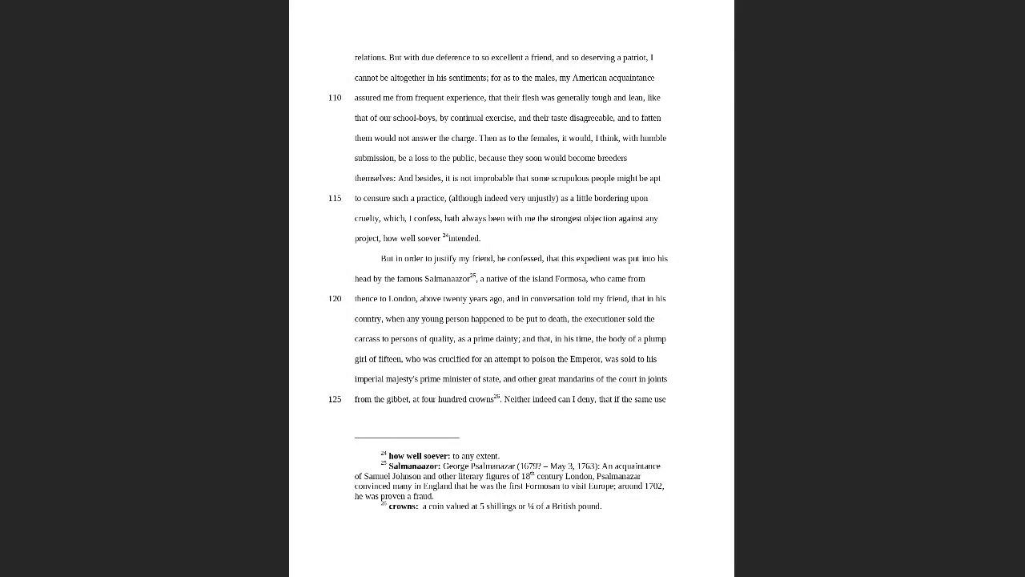
scroll("down", 3)
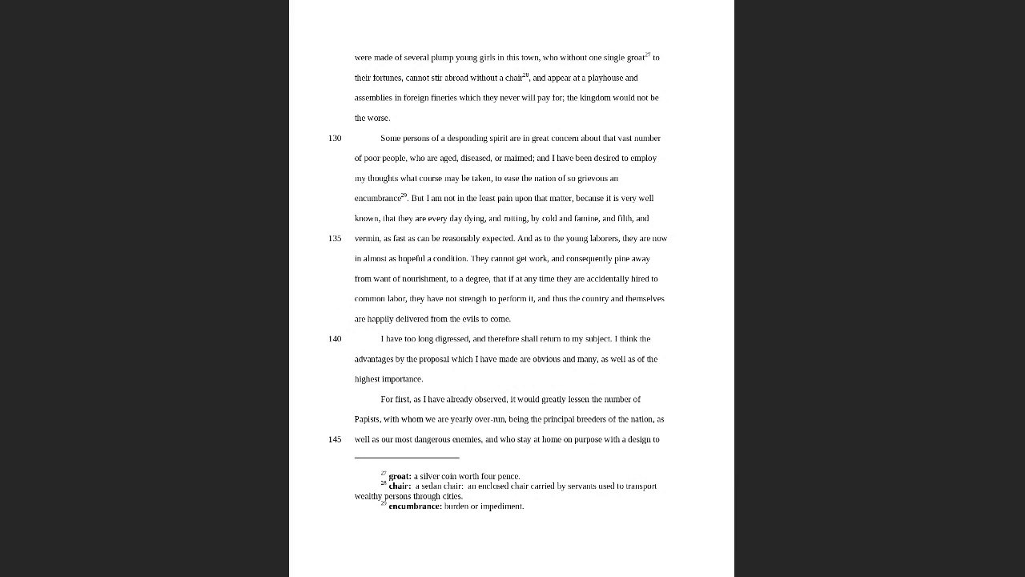
scroll("down", 3)
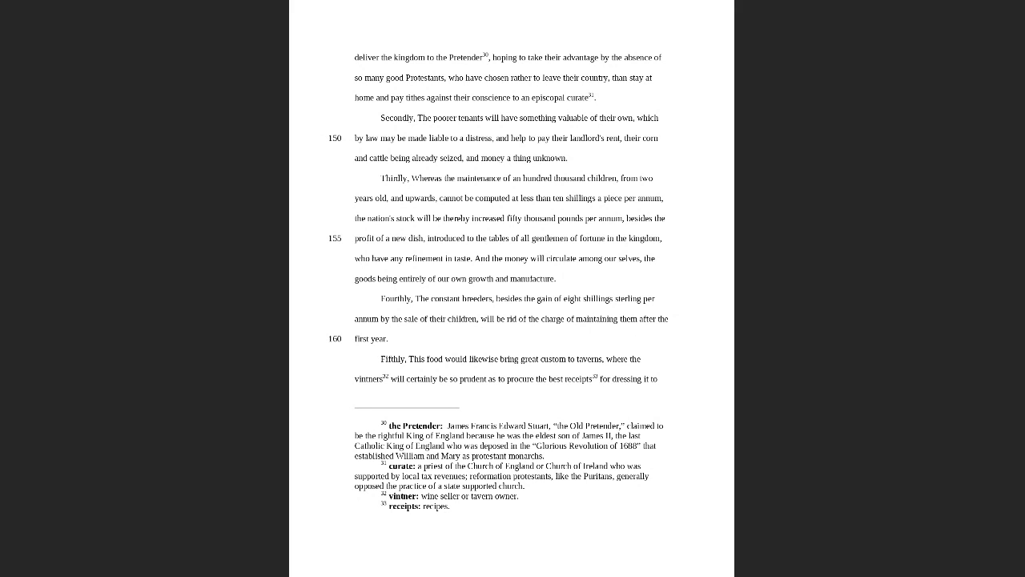
scroll("down", 3)
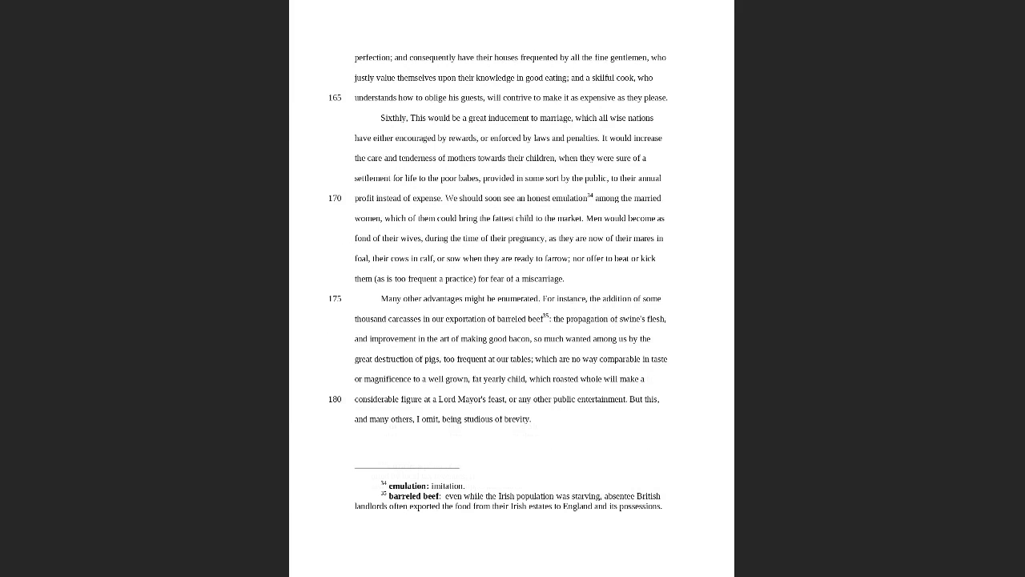
scroll("down", 3)
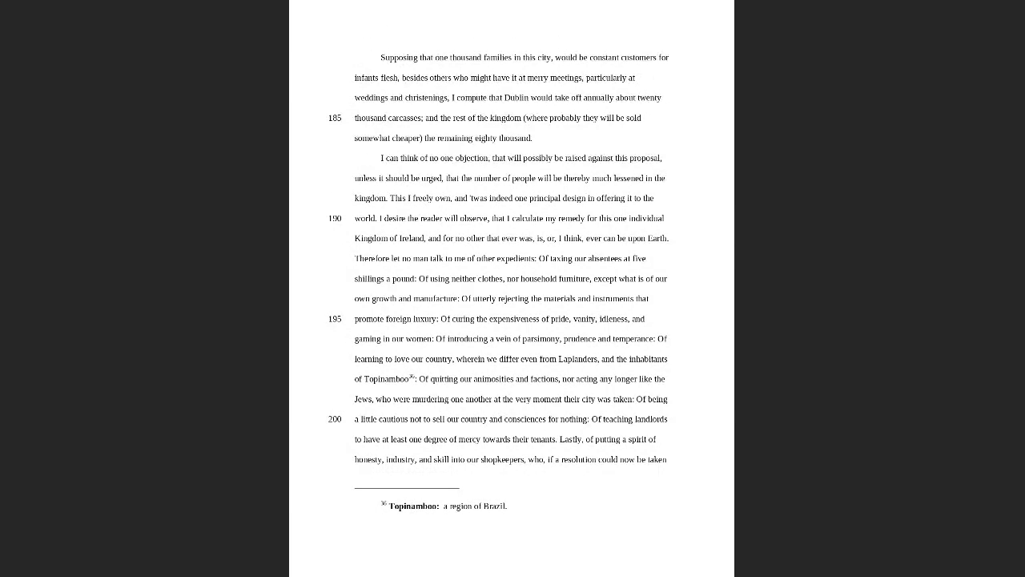
scroll("down", 3)
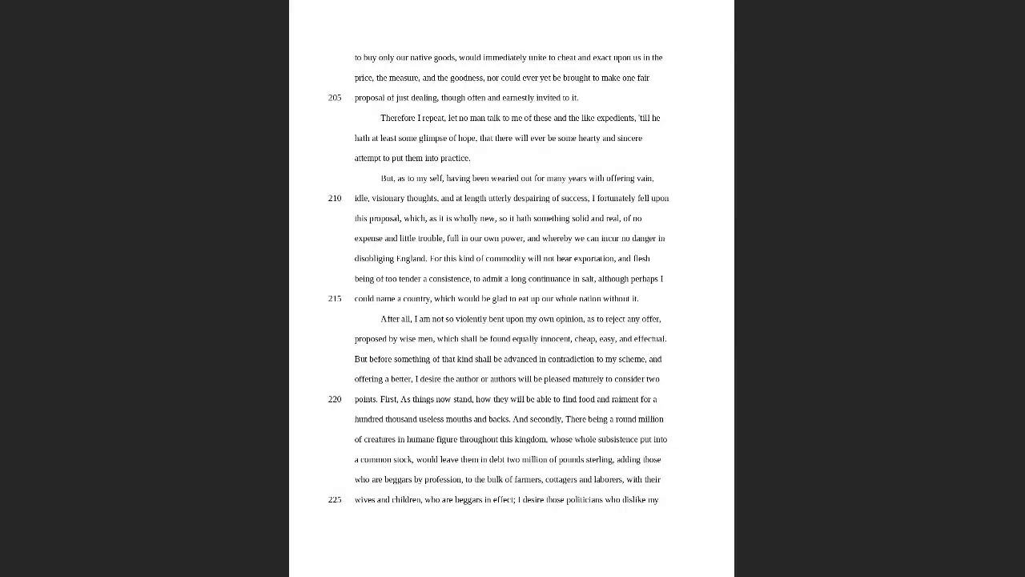
scroll("down", 3)
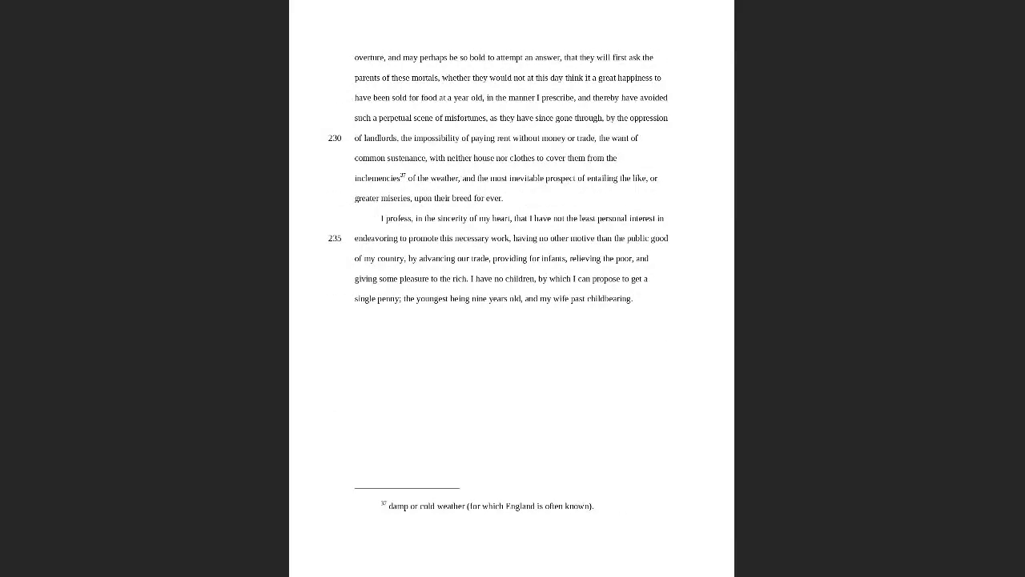
scroll("up", 3)
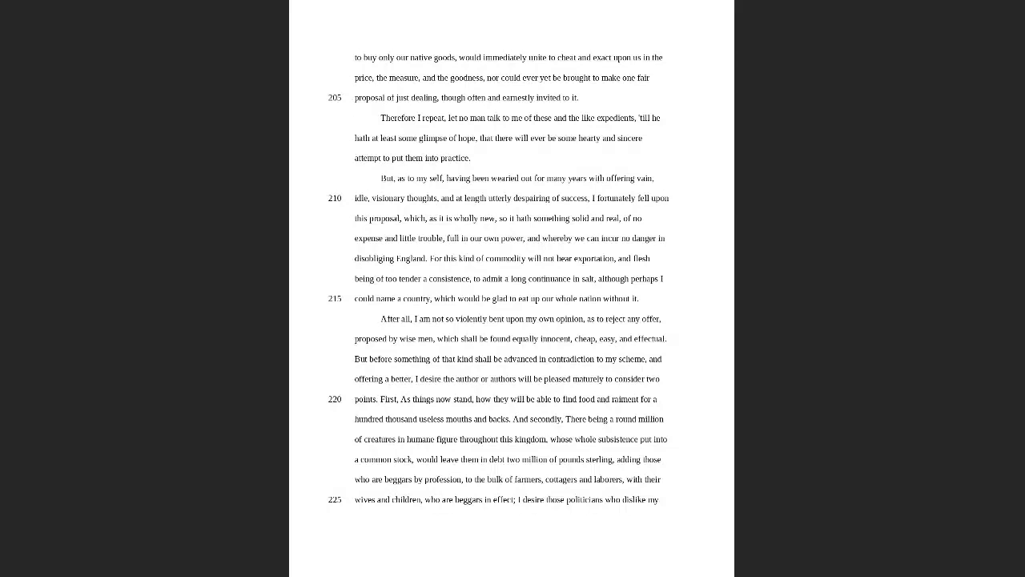
scroll("up", 3)
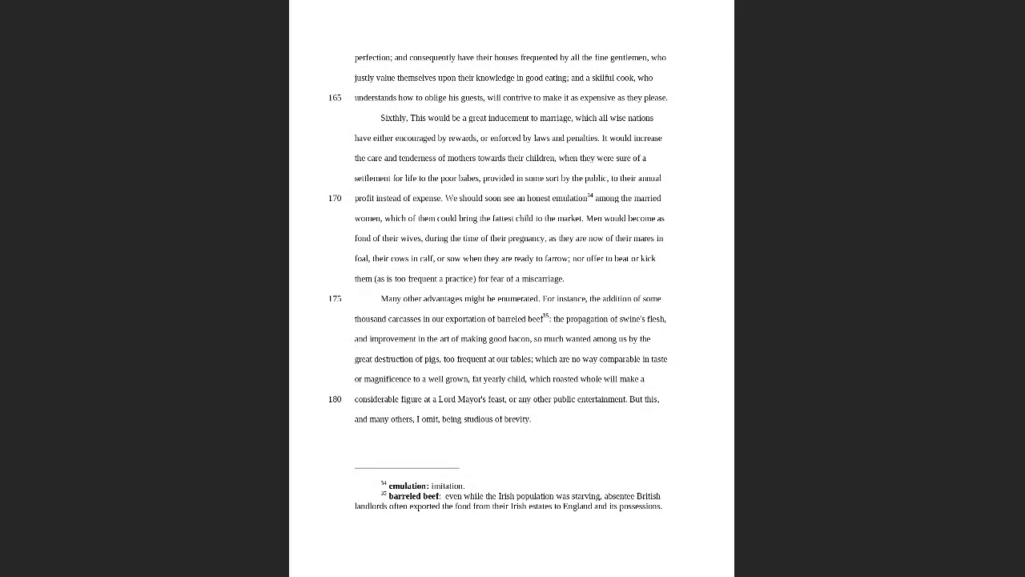
scroll("down", 3)
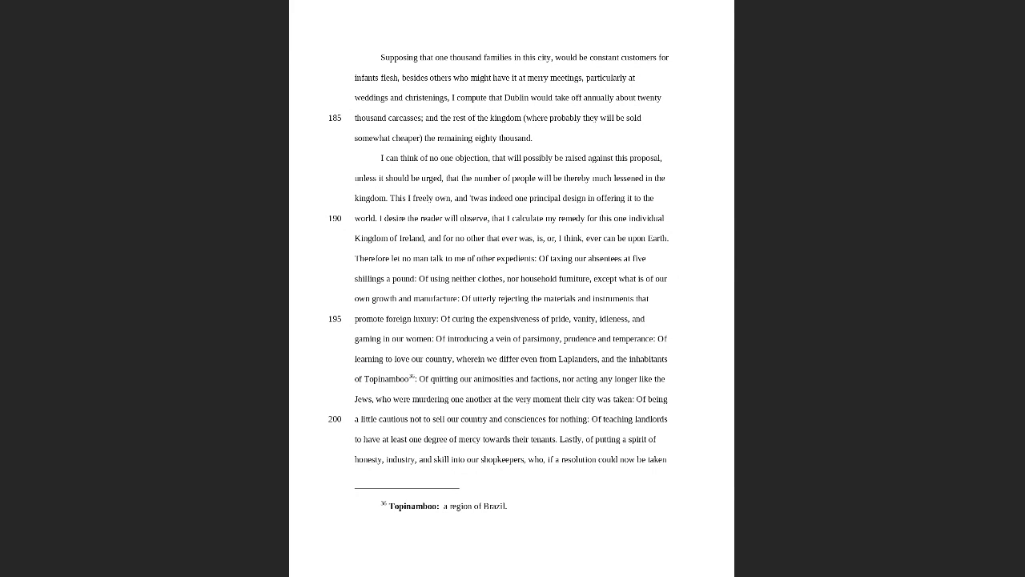
scroll("down", 3)
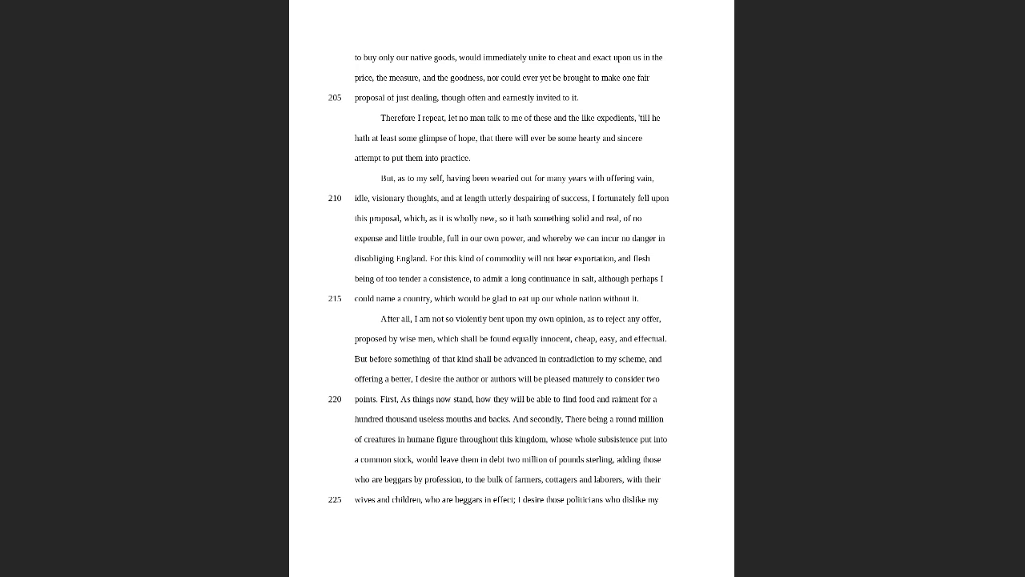
scroll("down", 3)
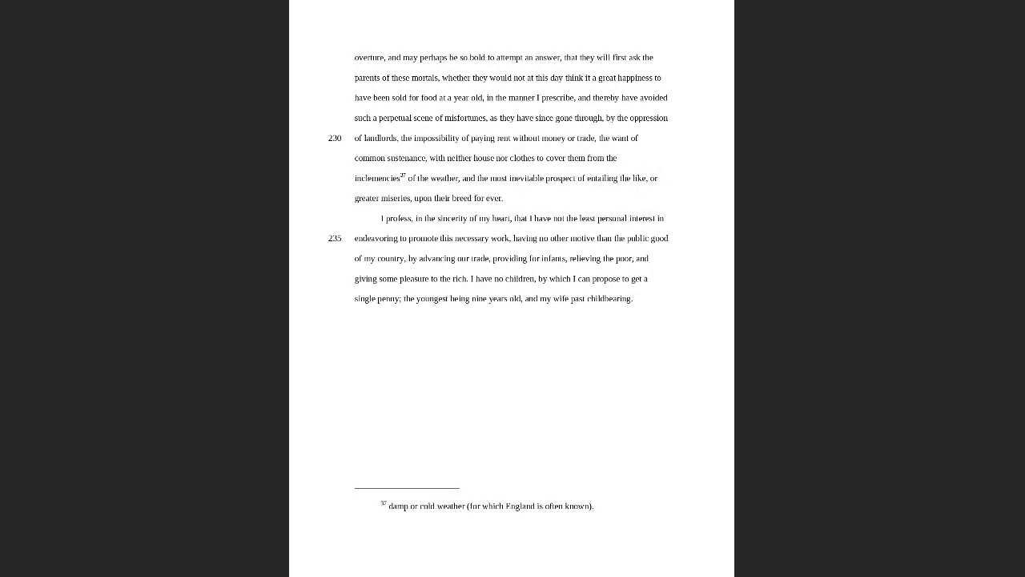